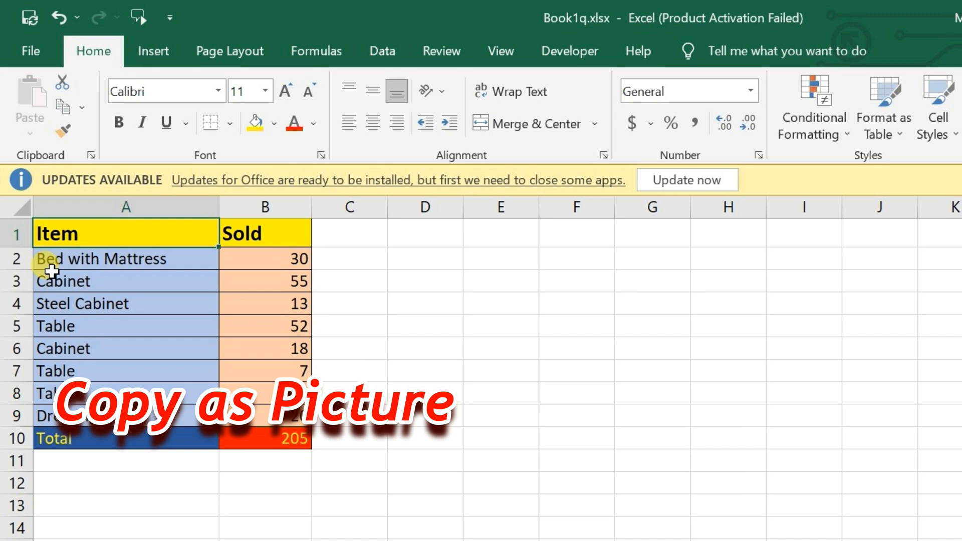
Select the Item/Sold table A1:B10 and reveal the Copy as Picture choice
click(501, 392)
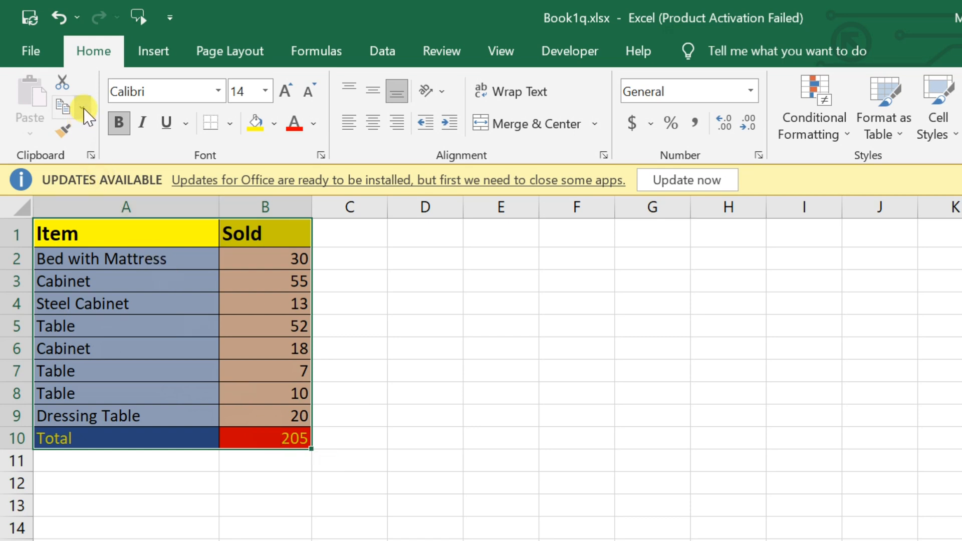
click(81, 107)
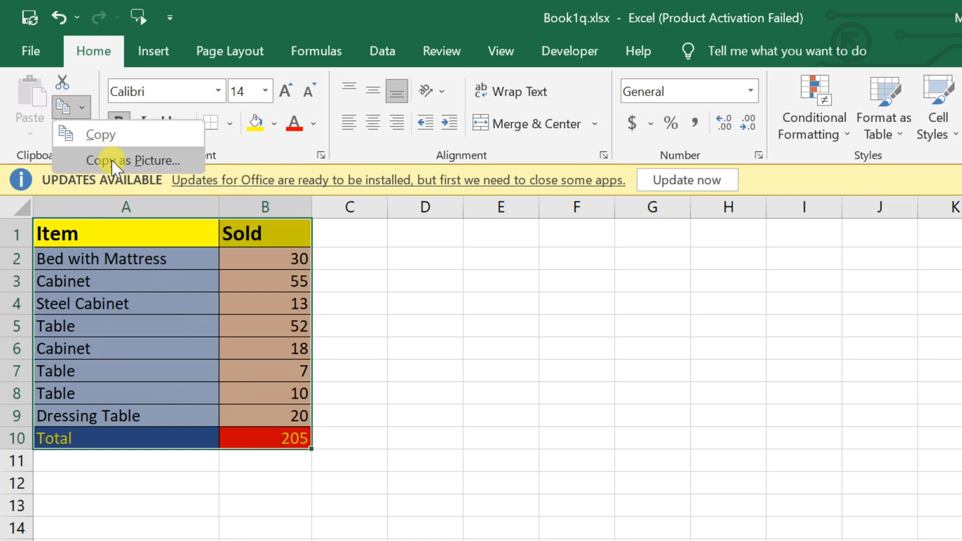
Copy the table as a picture, as shown on screen, and paste it into a blank Word document
click(132, 160)
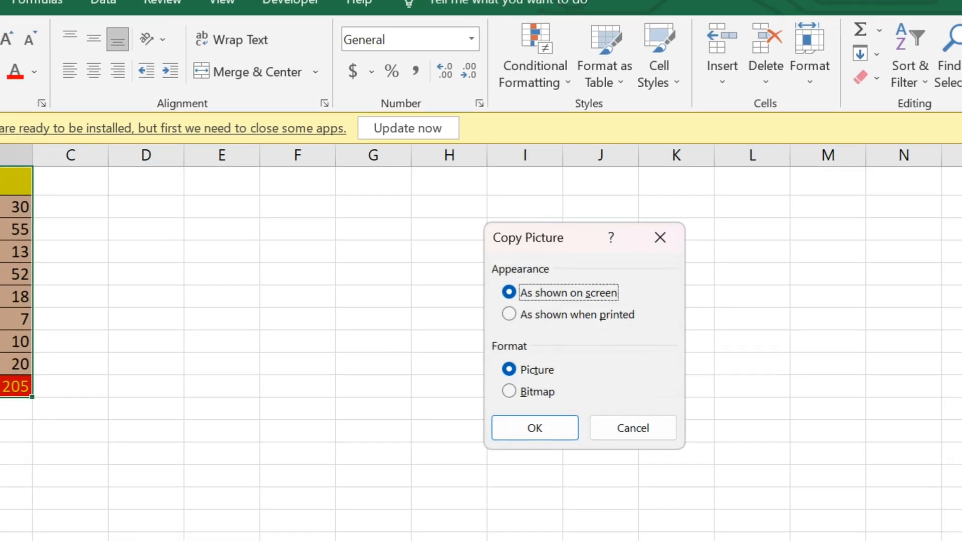
click(534, 428)
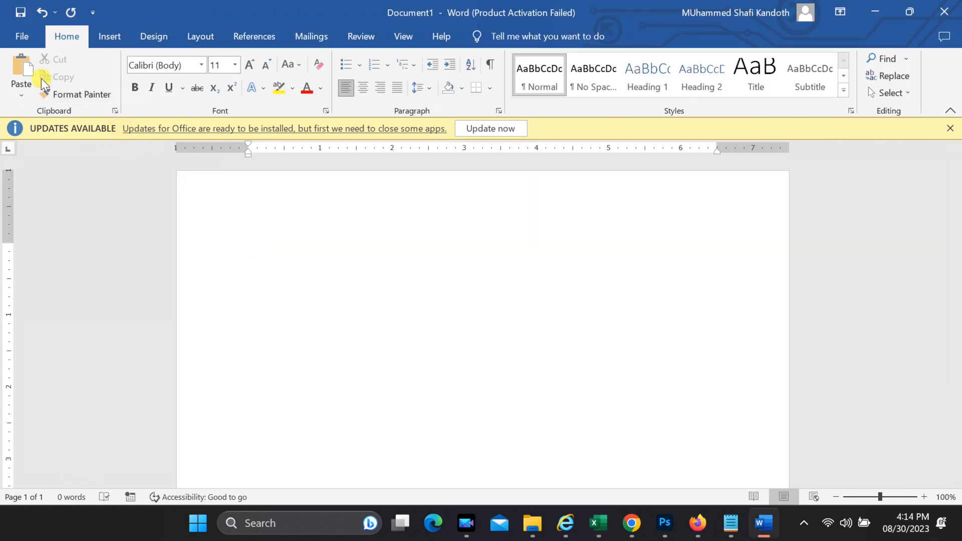
click(20, 67)
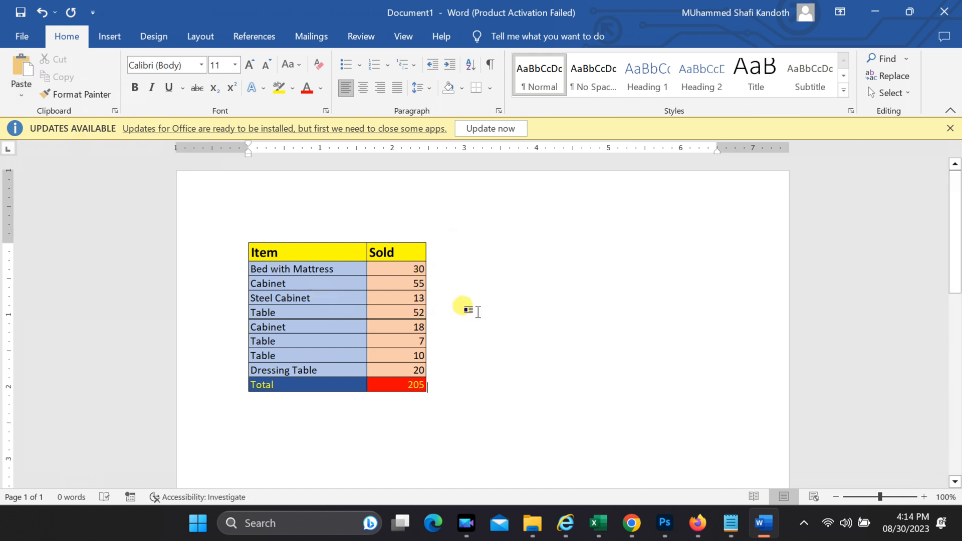
click(57, 9)
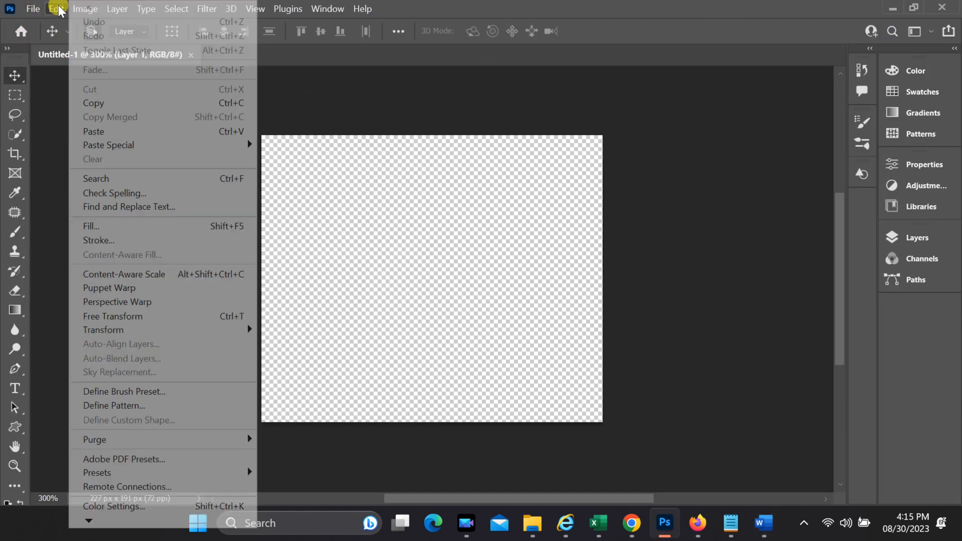
Paste the copied table picture onto the transparent Photoshop canvas
click(93, 131)
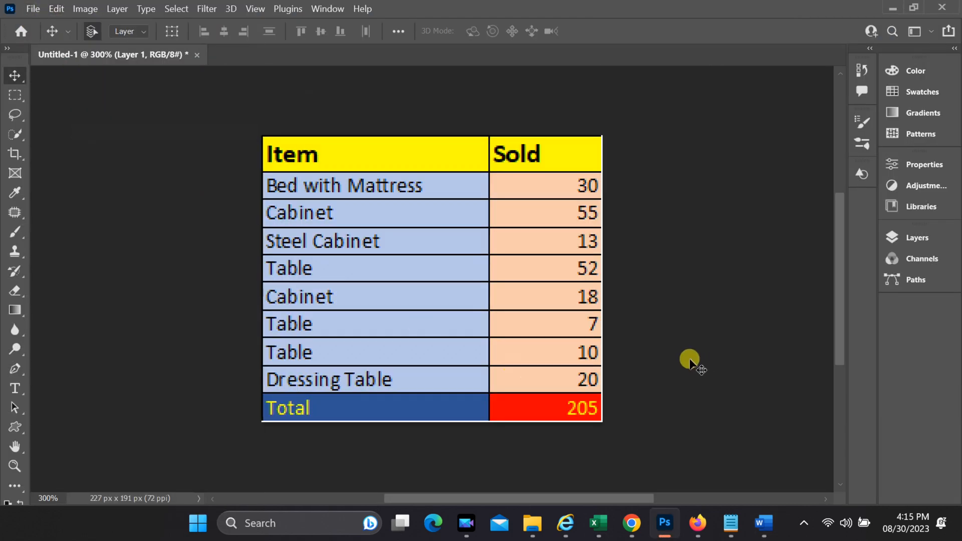
click(597, 523)
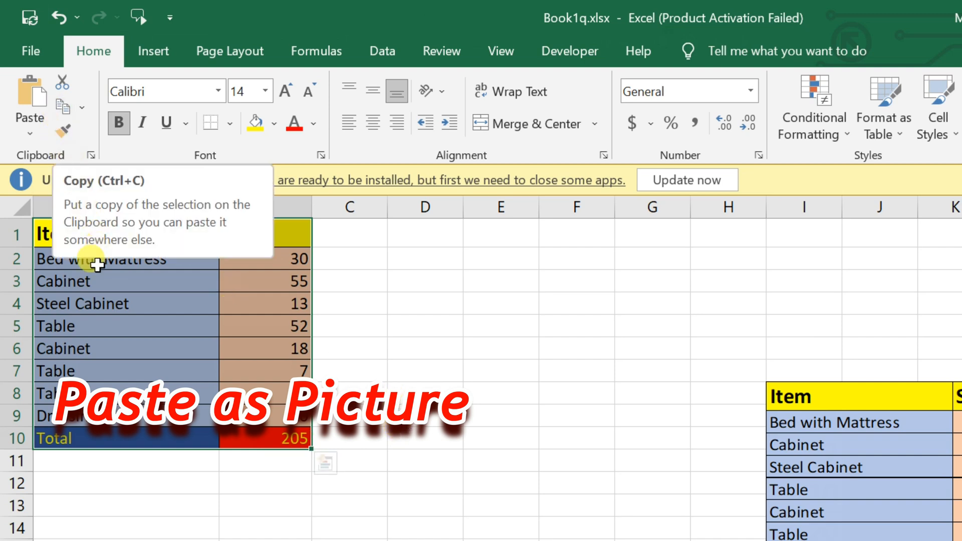
Copy the table normally and paste it at E5 as a static Picture
right_click(98, 258)
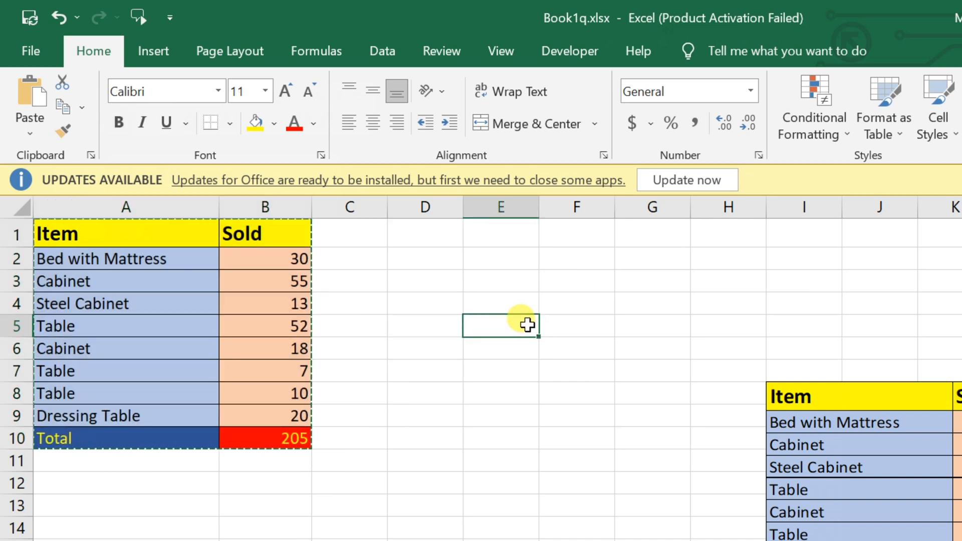
click(29, 133)
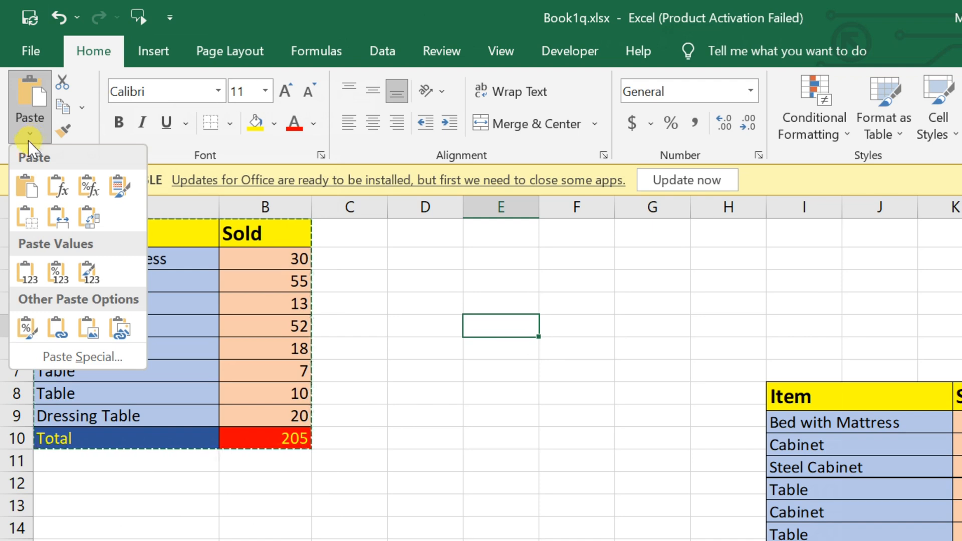
mouse_move(86, 327)
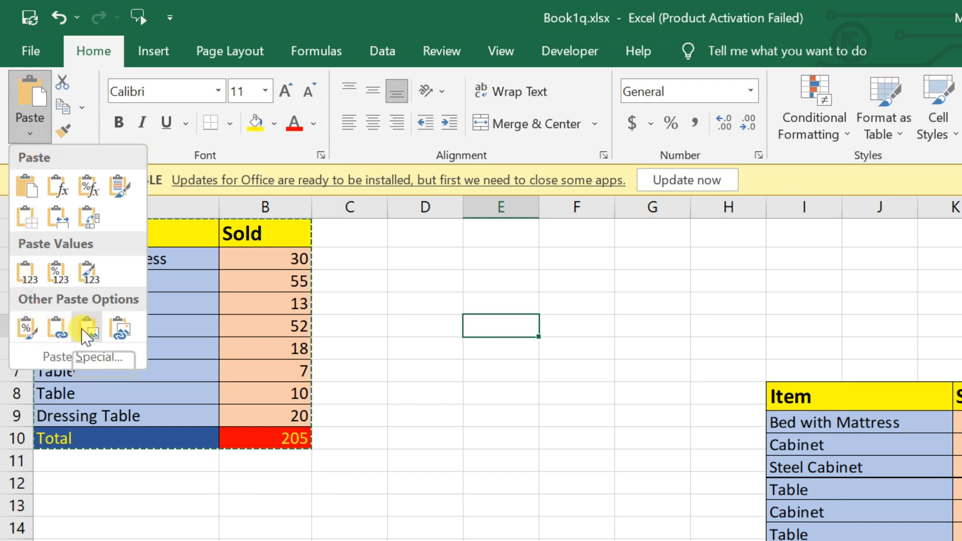
click(88, 327)
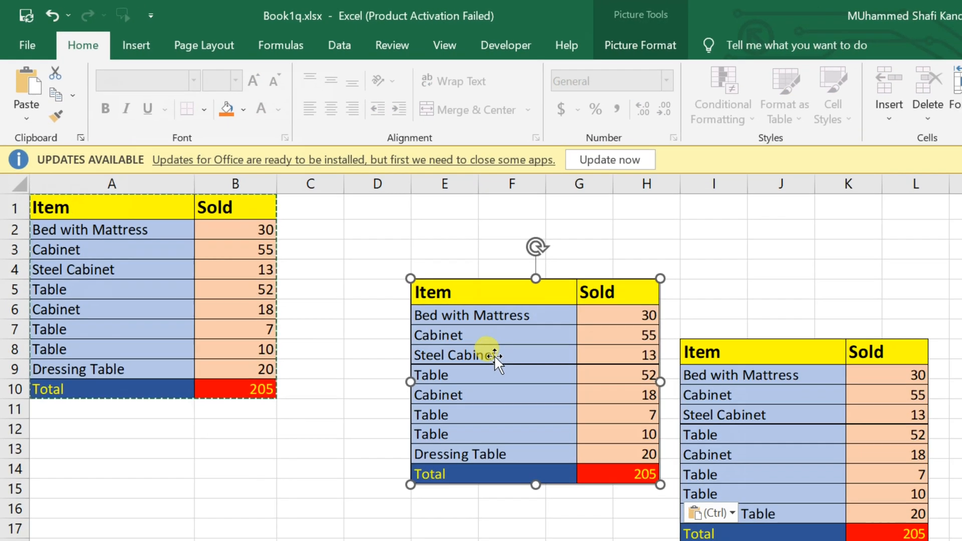
Paste the table at D7 on Sheet3 keeping source column widths, then return to Sheet1
click(126, 479)
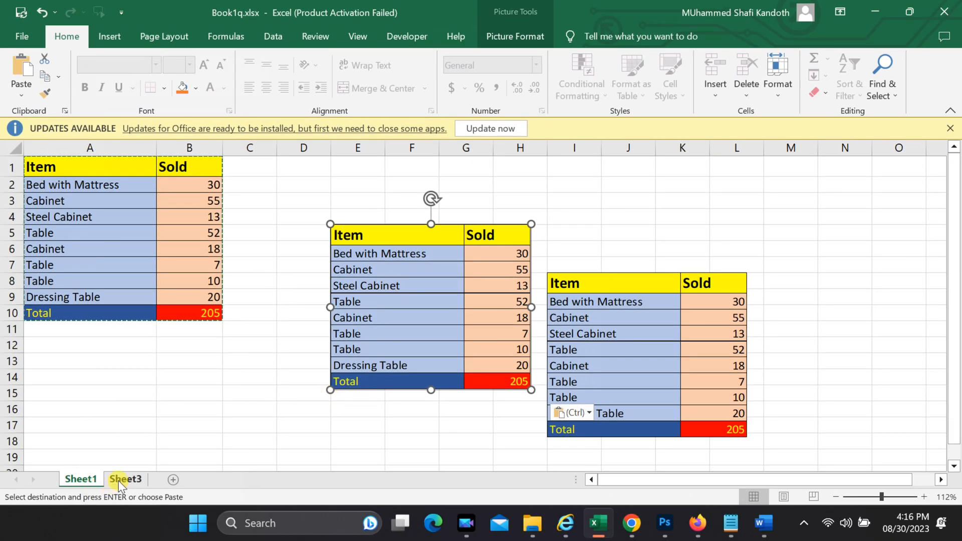
click(126, 479)
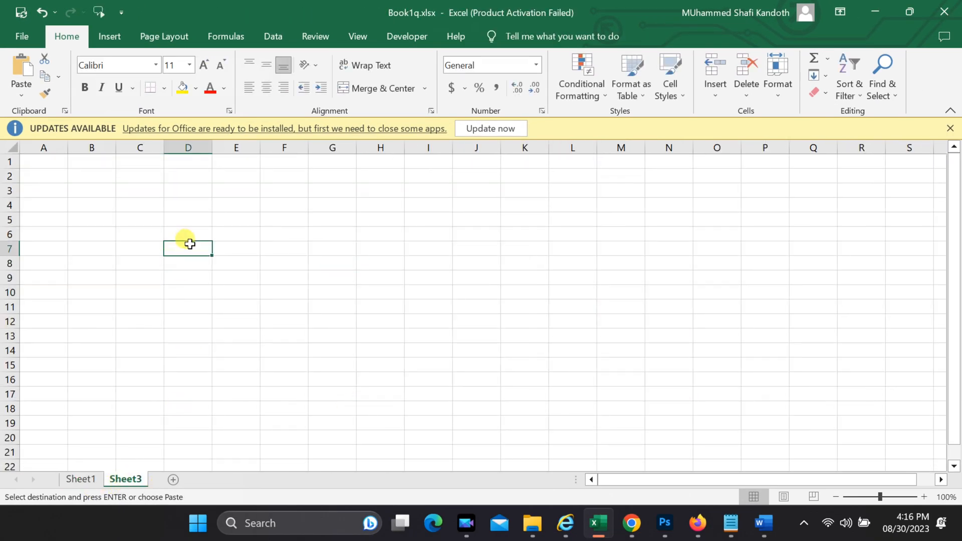
click(21, 92)
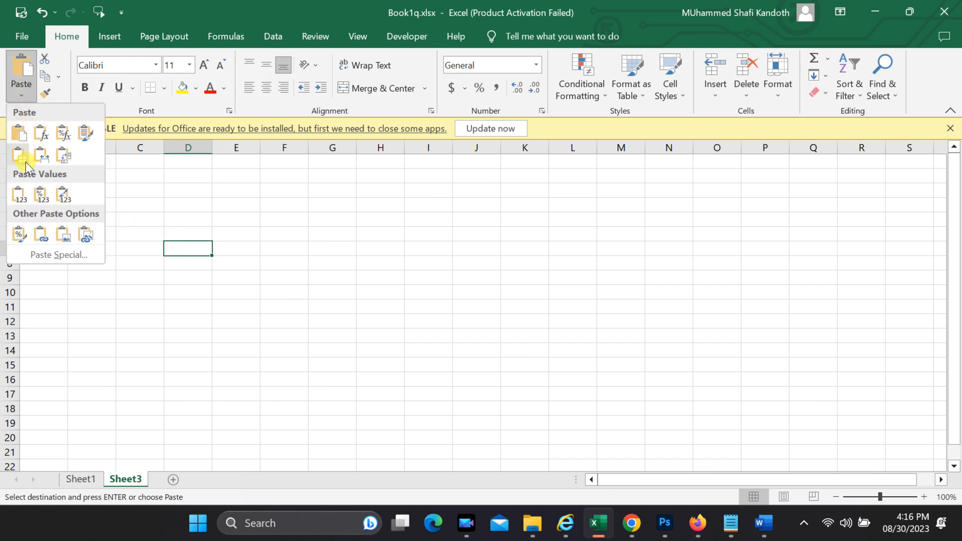
click(20, 133)
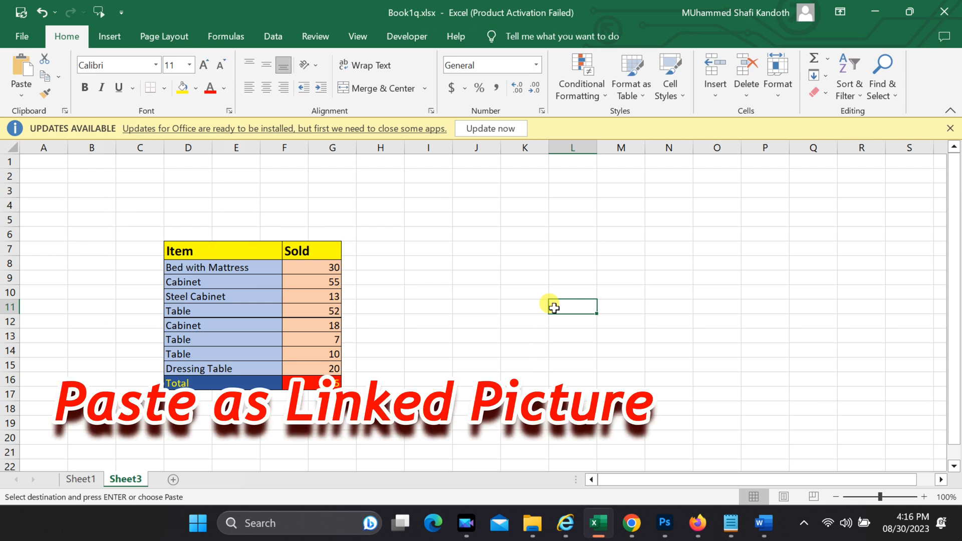
click(80, 479)
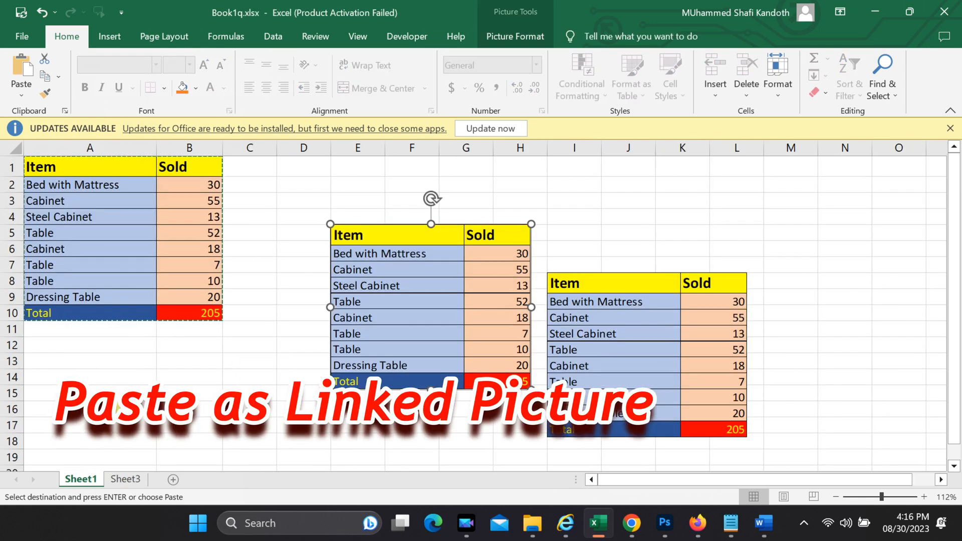
mouse_move(250, 330)
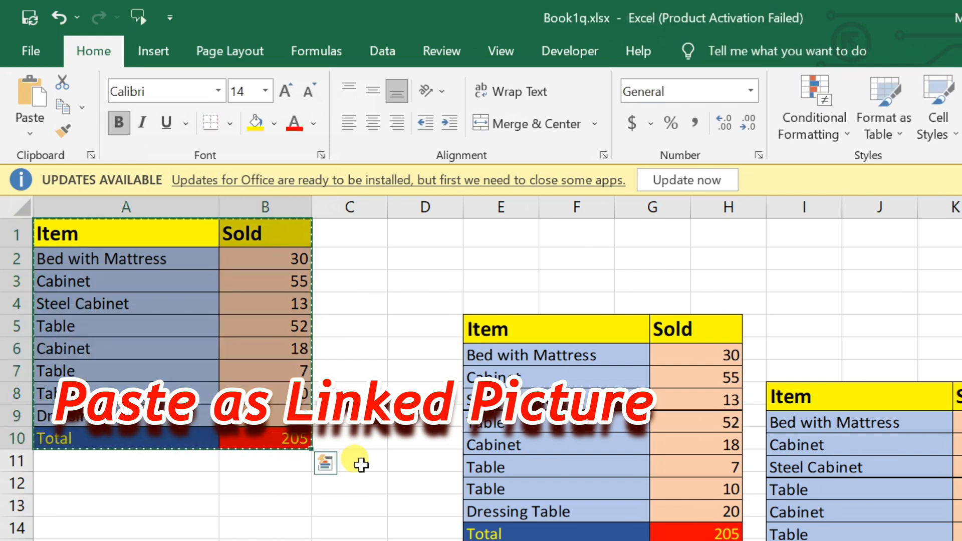
Paste the table at D2 on Sheet1 as a Linked Picture
click(426, 259)
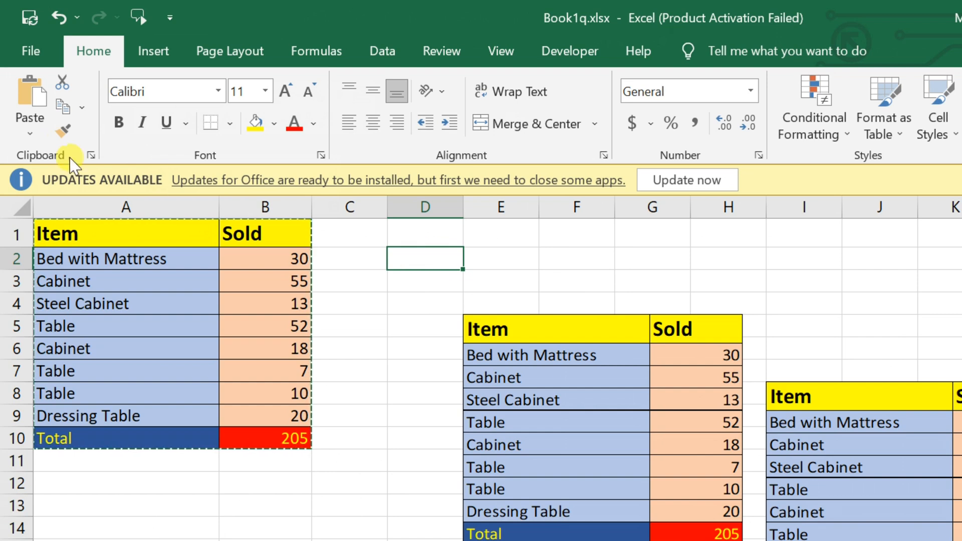
click(29, 116)
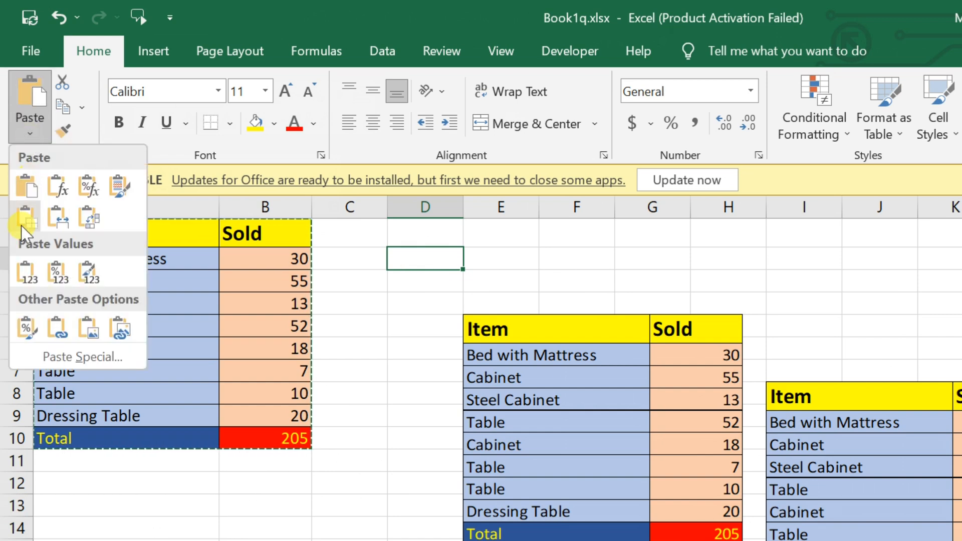
mouse_move(119, 327)
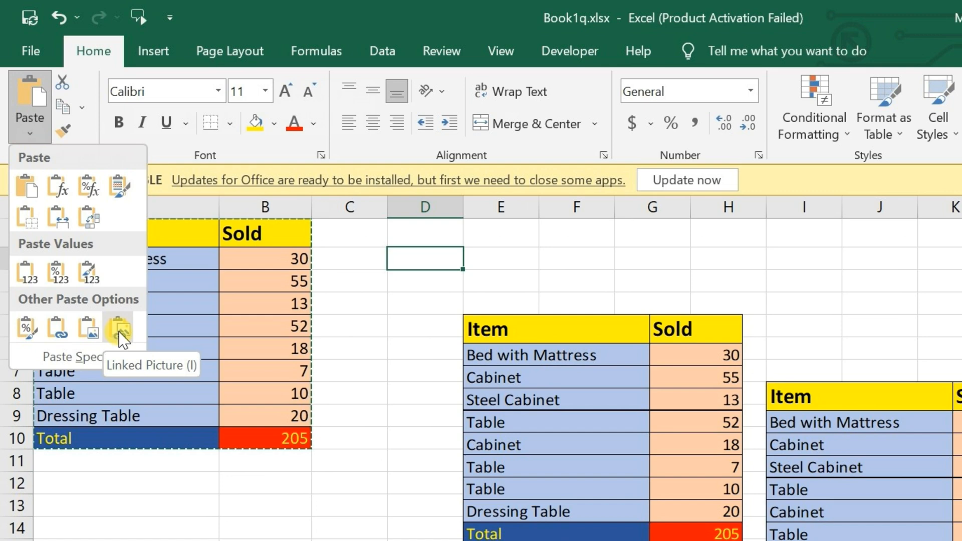
click(119, 327)
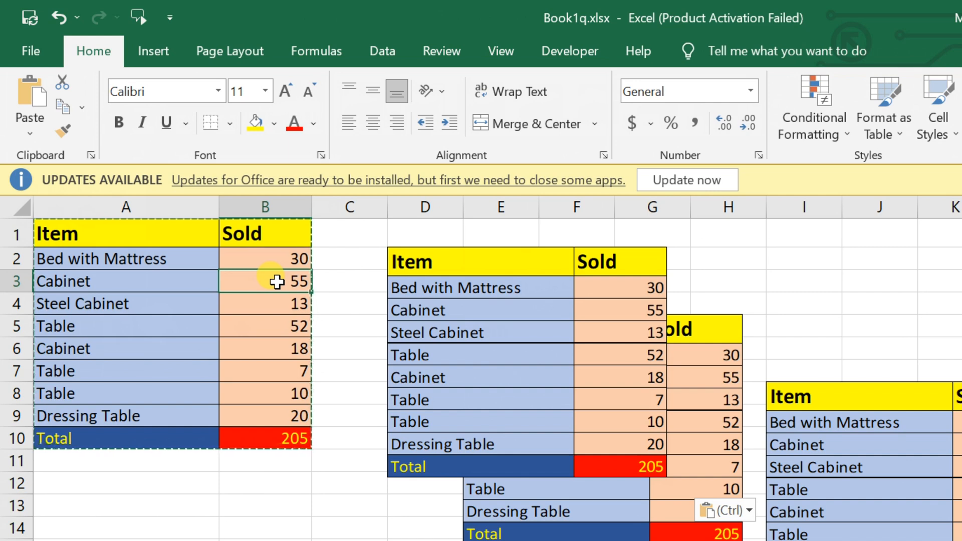
Change the second item to Table with 23 sold, so the total becomes 173 and the linked picture updates
text(232)
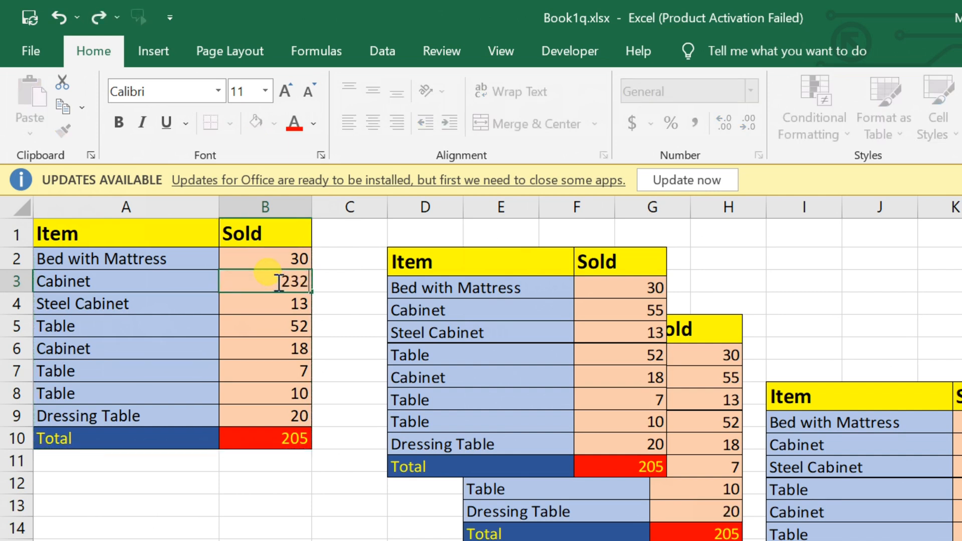
key(Backspace)
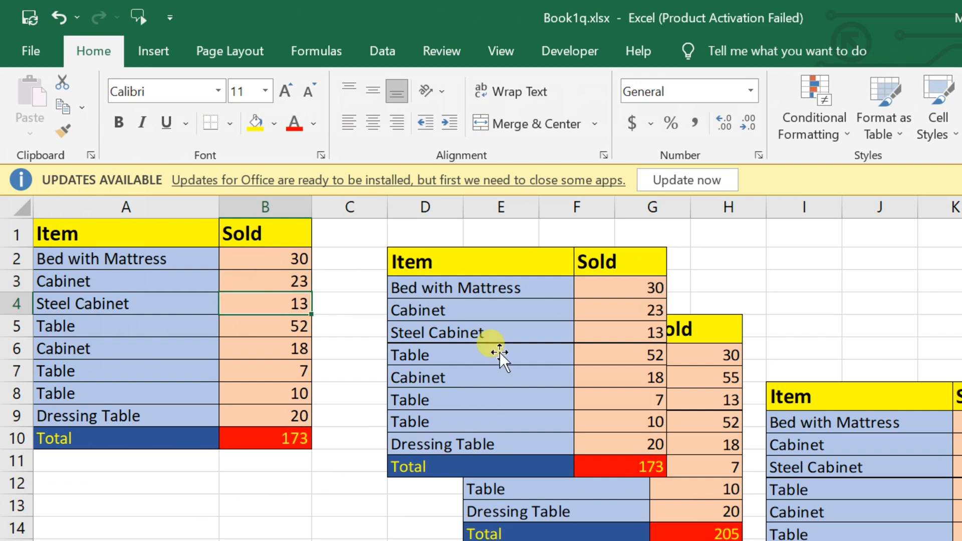
mouse_move(200, 280)
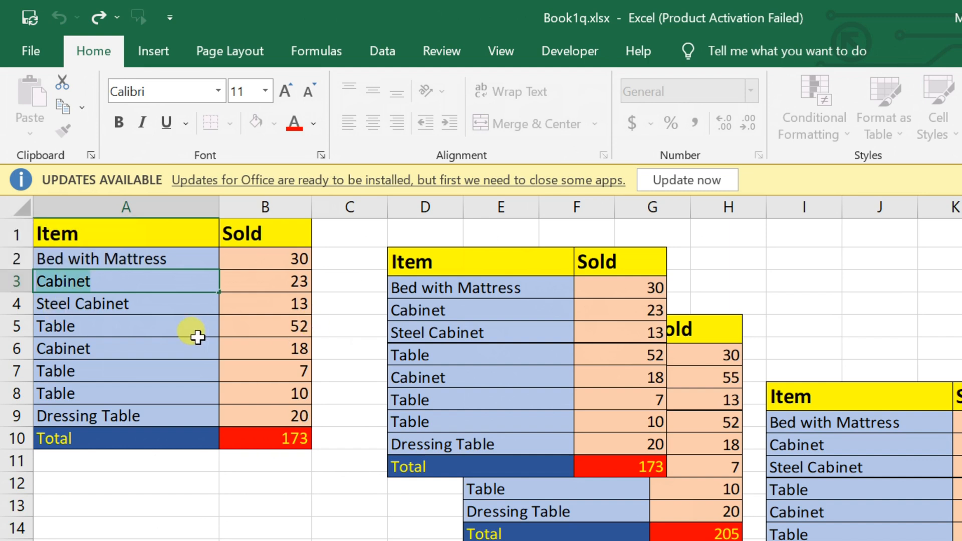
text(Table)
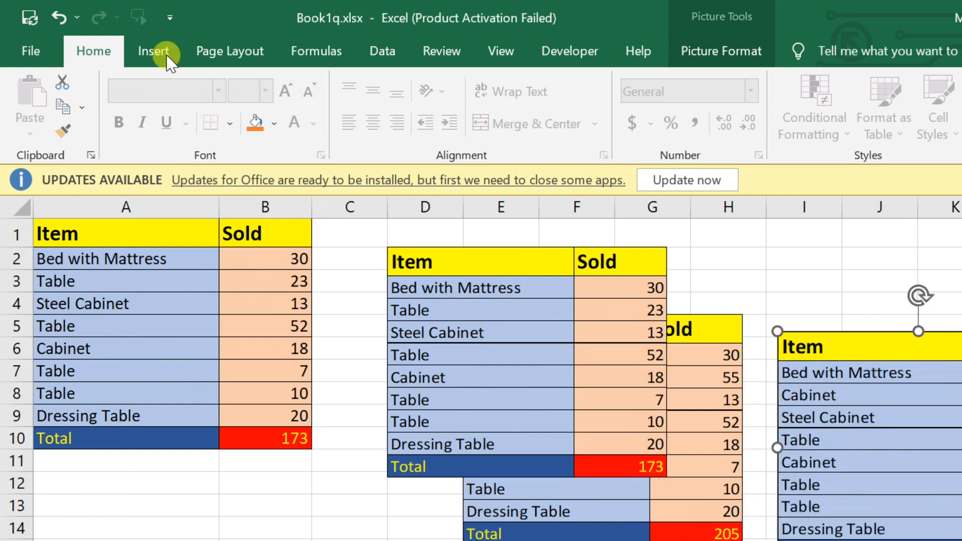
Draw two blue oval shapes and move one over the original table's lower rows
click(154, 51)
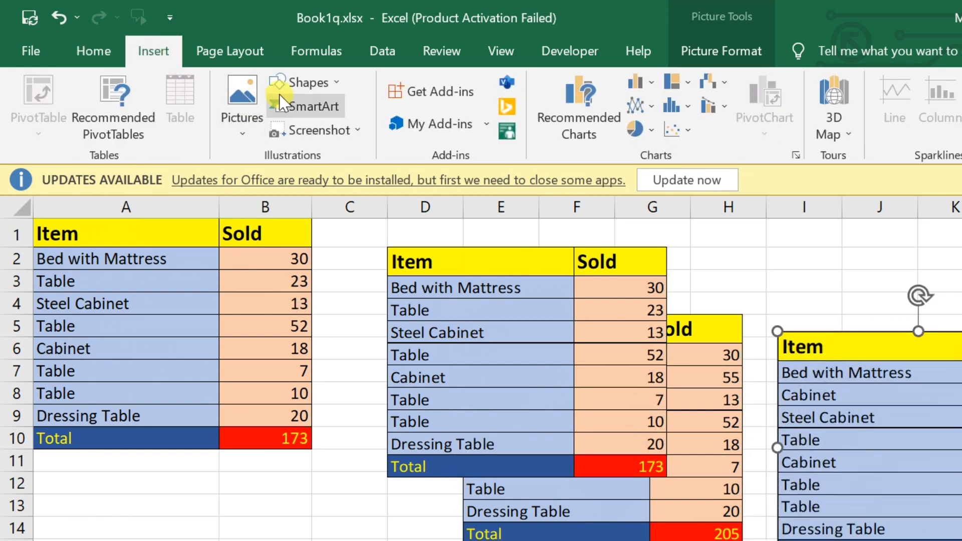
click(305, 81)
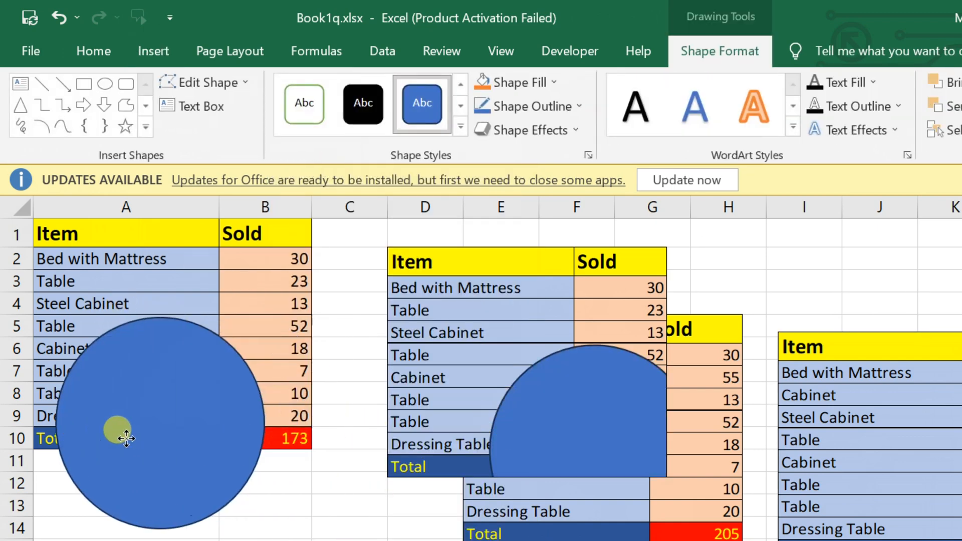
drag(127, 440, 233, 436)
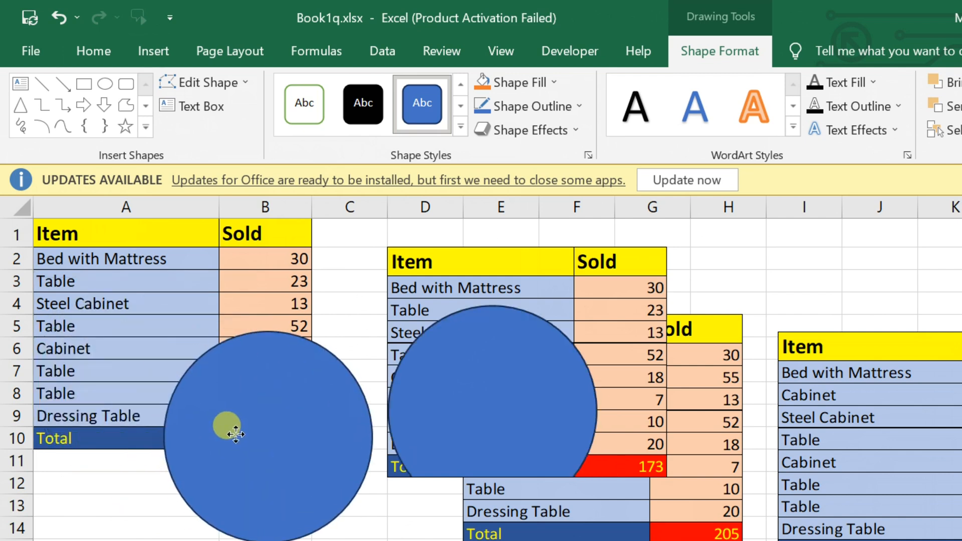